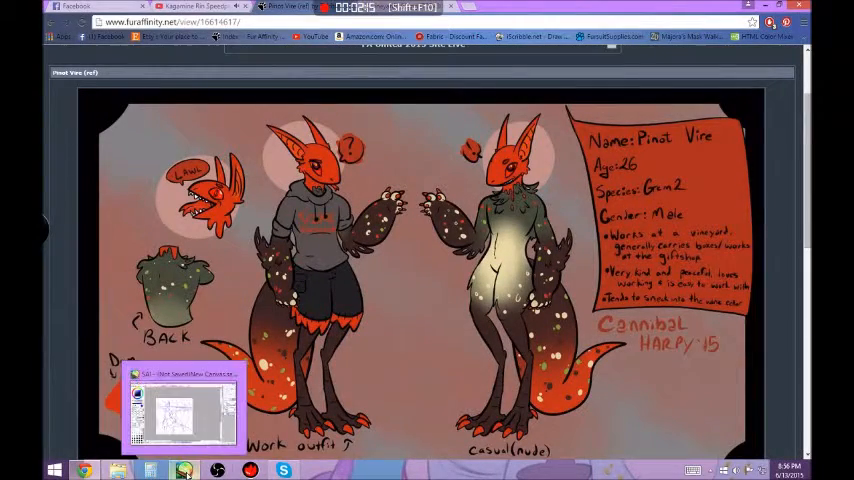
# Step: Sketch a bunch of grapes resting on top of the barrel in the blue sketch layer
pyautogui.click(184, 404)
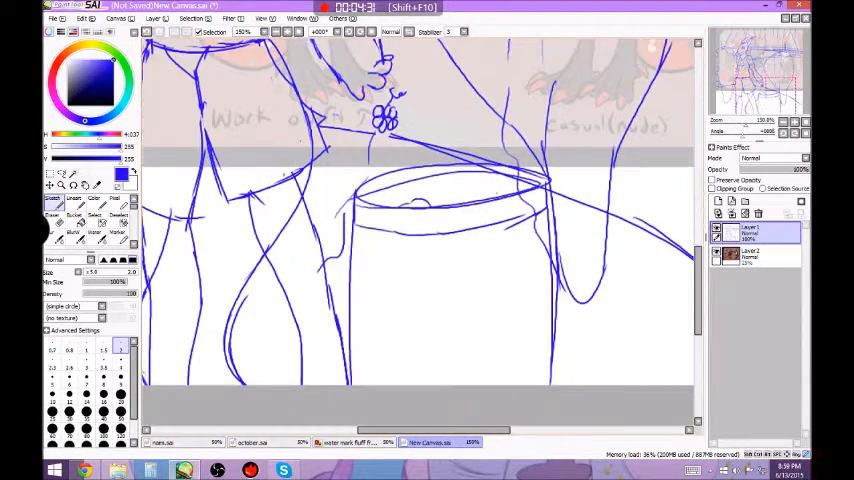
pyautogui.moveTo(490, 204); pyautogui.dragTo(500, 236)
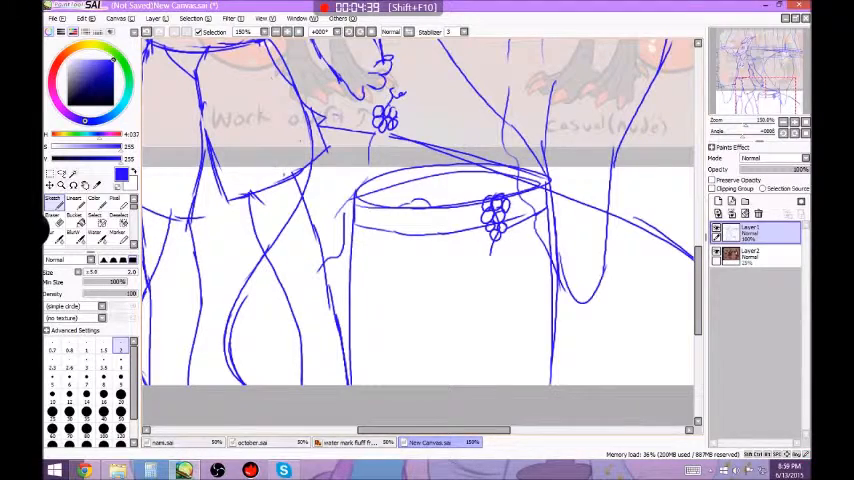
pyautogui.moveTo(380, 210); pyautogui.dragTo(460, 270)
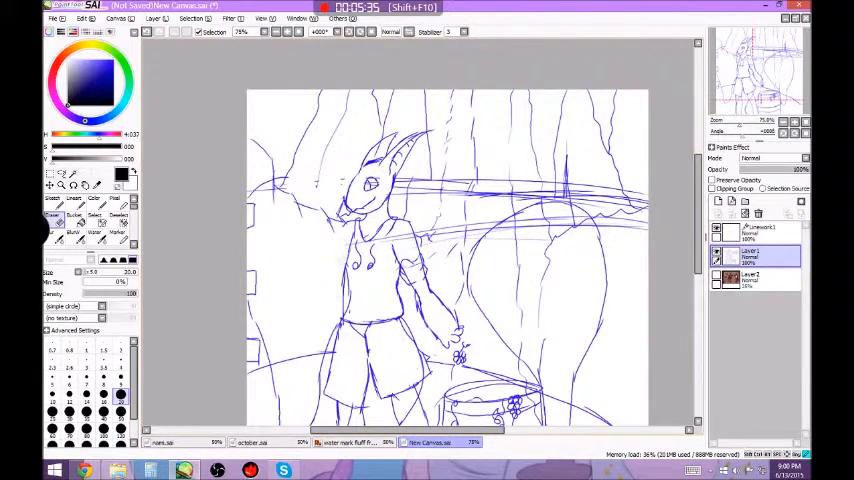
pyautogui.scroll(-3)
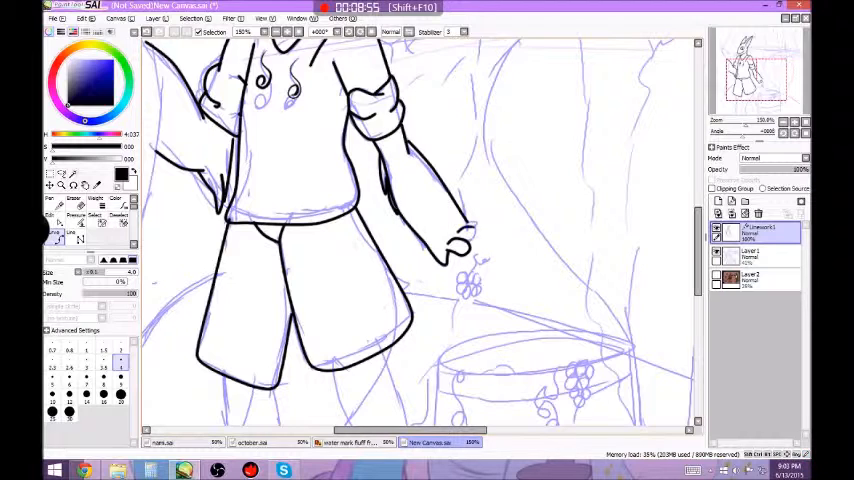
# Step: Trace clean black lines over the dragon's head, ears and the nearby tree trunks
pyautogui.scroll(-3)
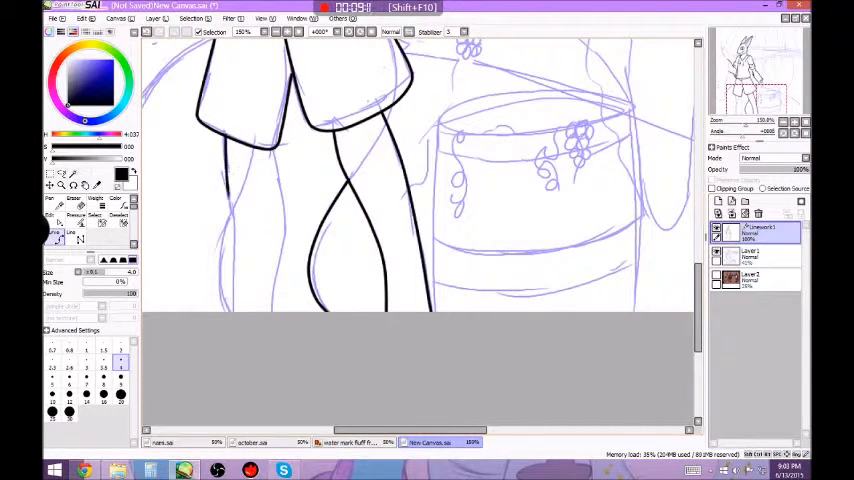
pyautogui.scroll(-3)
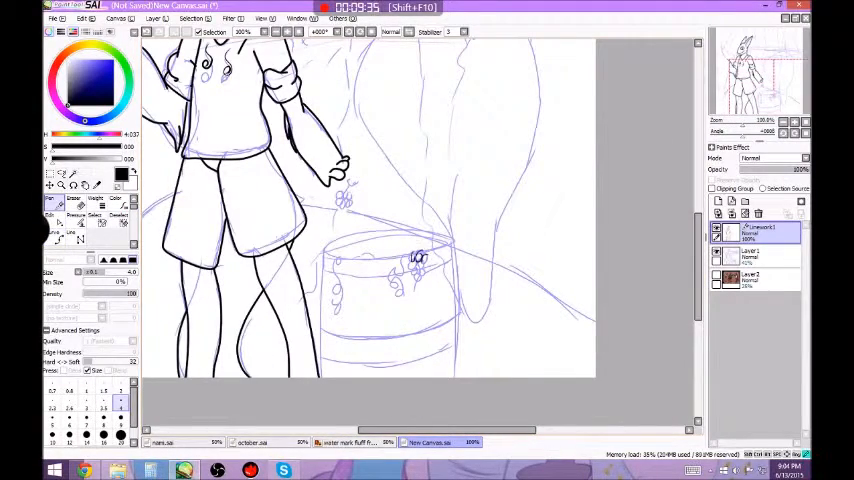
pyautogui.moveTo(410, 256); pyautogui.dragTo(424, 276)
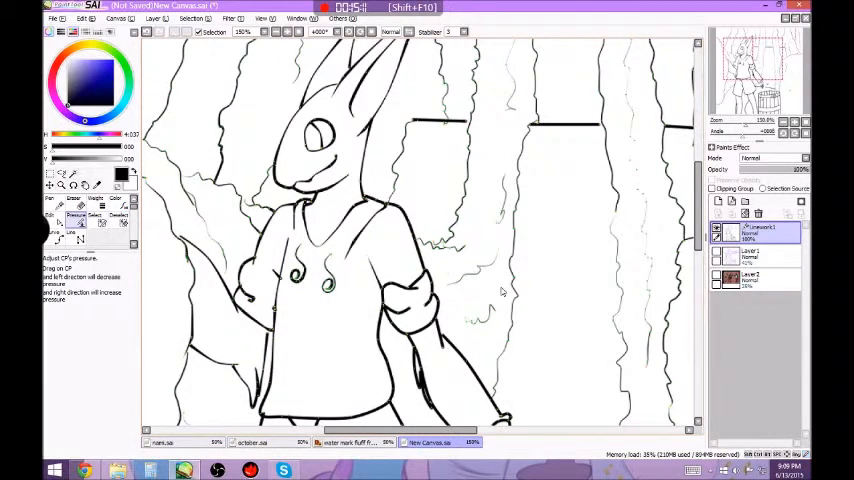
# Step: Ink the grapes held in the dragon's hand and the barrel's slats
pyautogui.moveTo(430, 296); pyautogui.dragTo(410, 340)
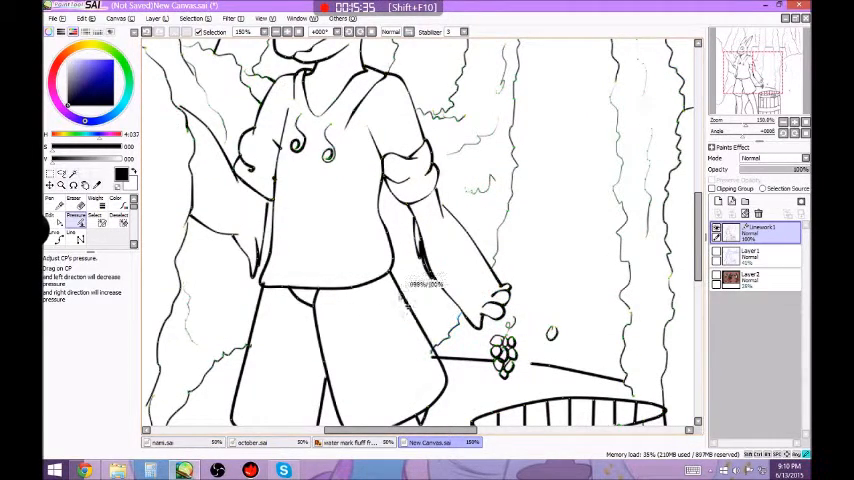
pyautogui.scroll(-3)
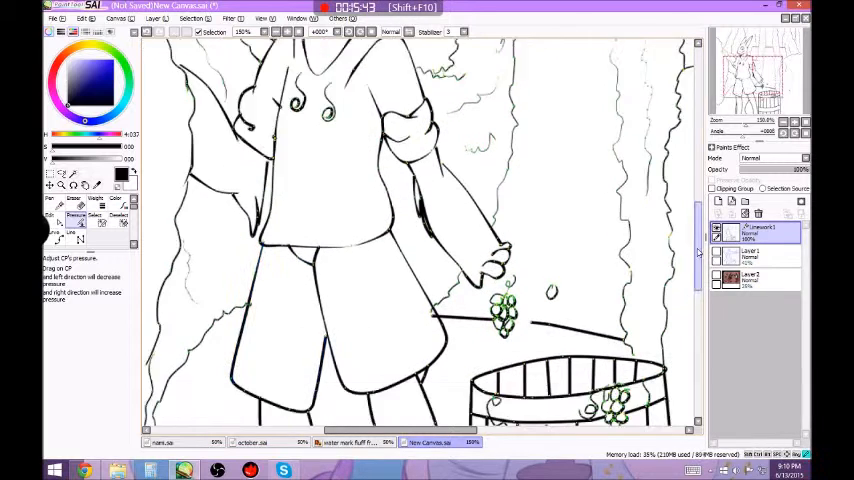
pyautogui.scroll(-3)
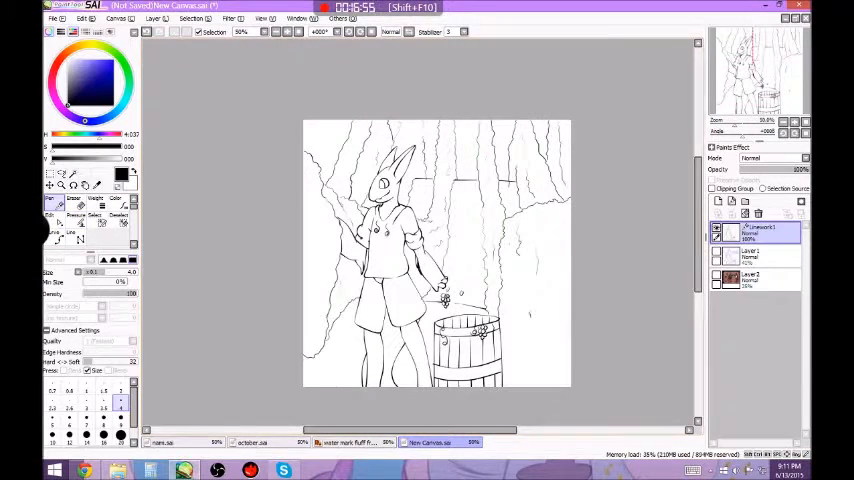
pyautogui.click(750, 256)
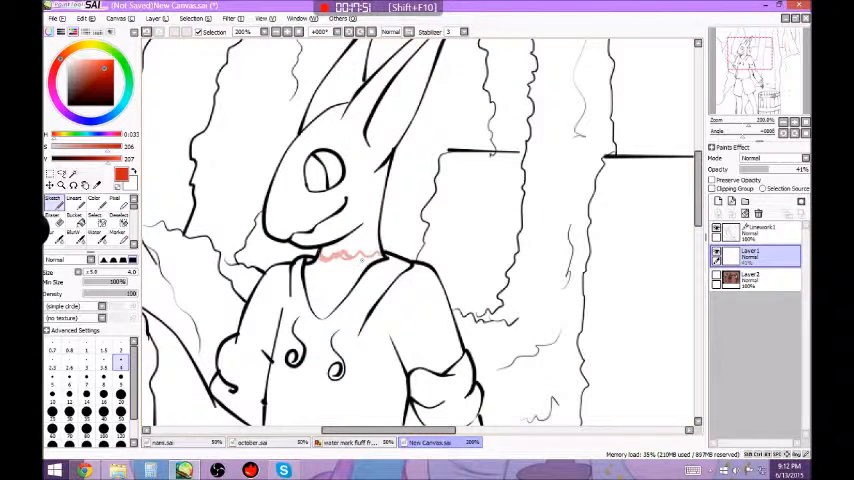
# Step: Paint a red collar marking around the dragon's neck on the colour layer
pyautogui.moveTo(320, 256); pyautogui.dragTo(384, 258)
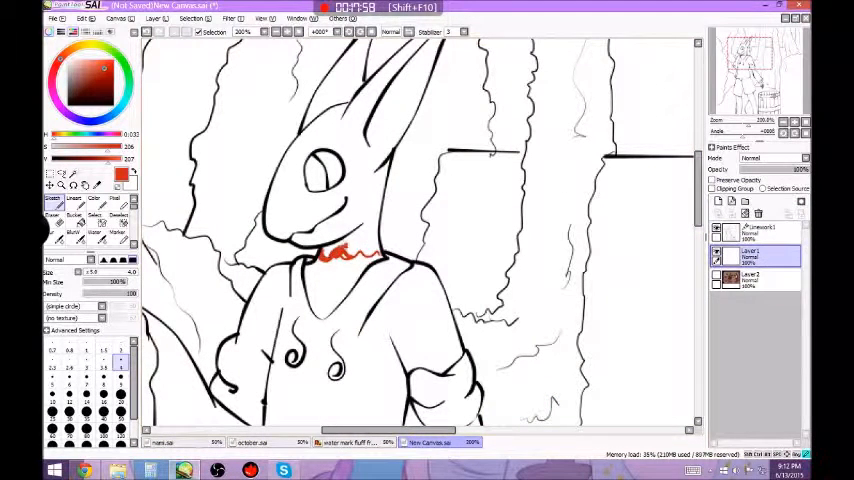